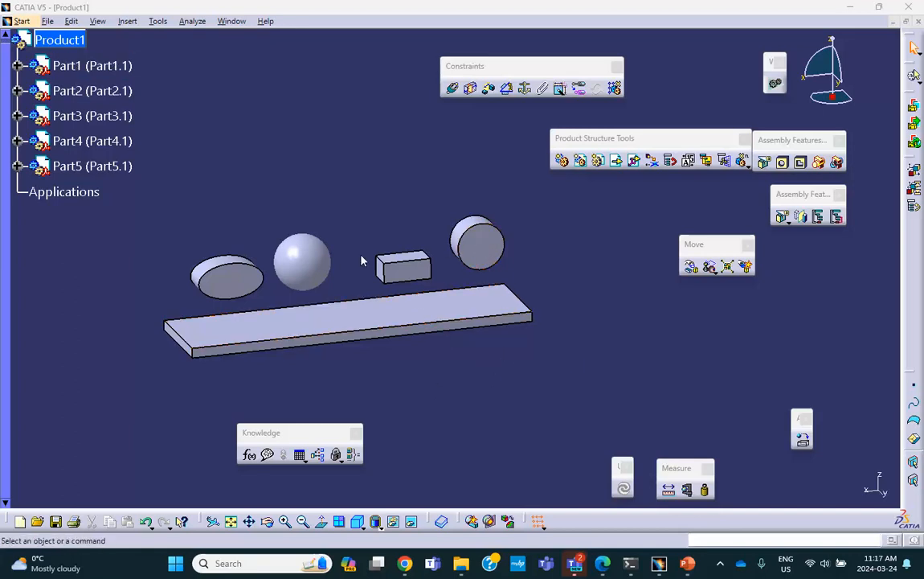
Step: Prepare the assembly view and selection before constraining the cylinder
click(93, 90)
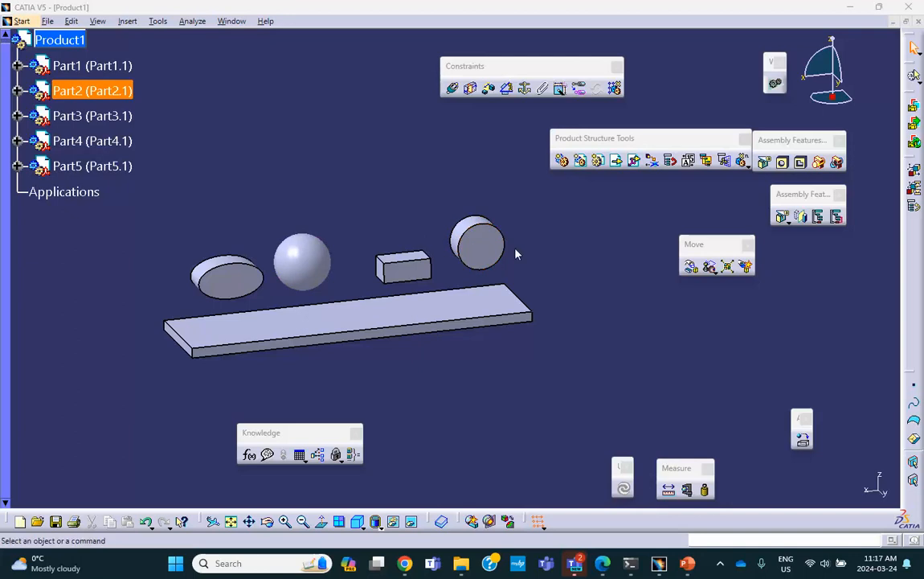
mouse_move(479, 242)
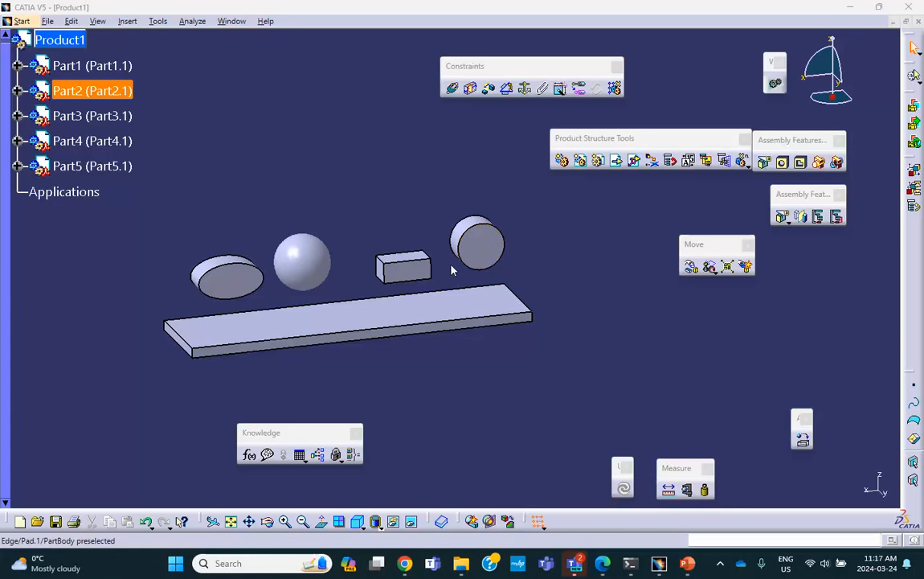
click(404, 267)
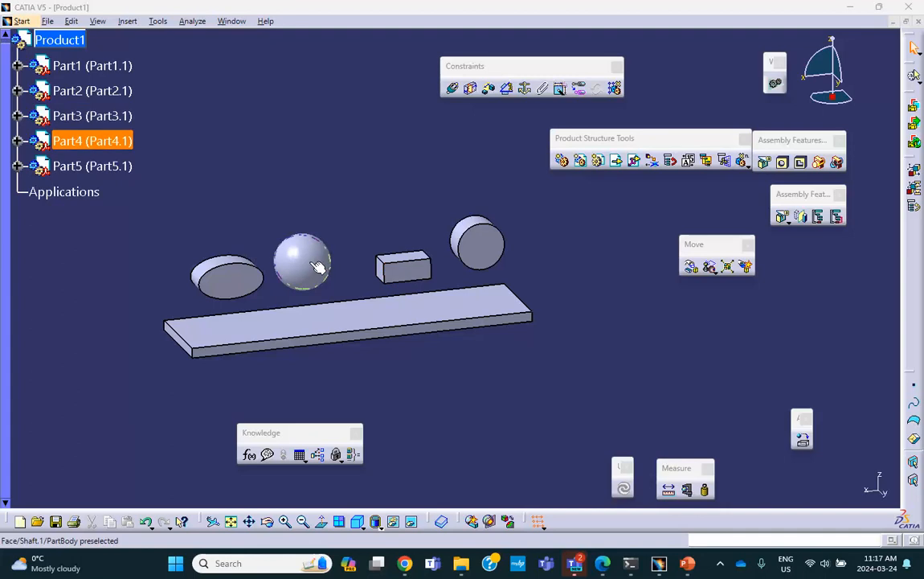
mouse_move(321, 240)
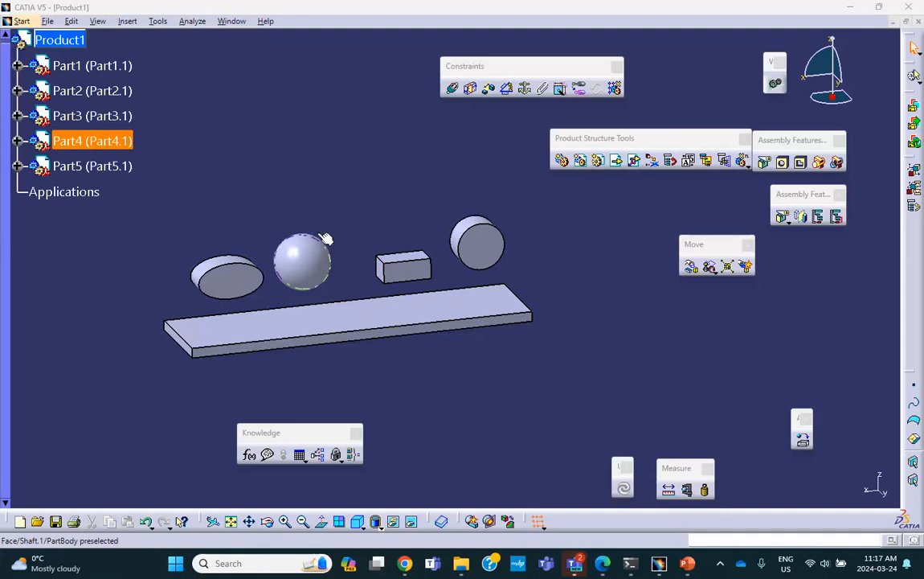
click(338, 135)
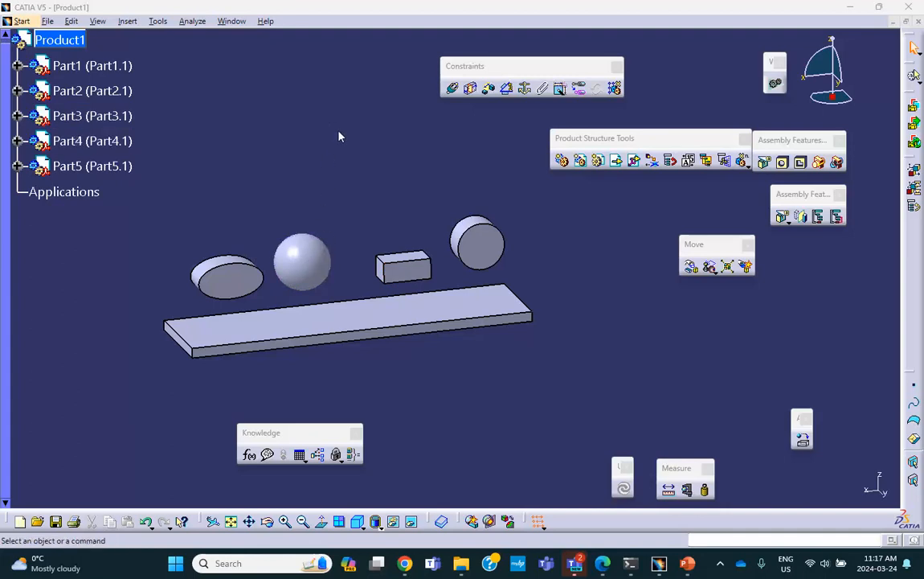
mouse_move(257, 286)
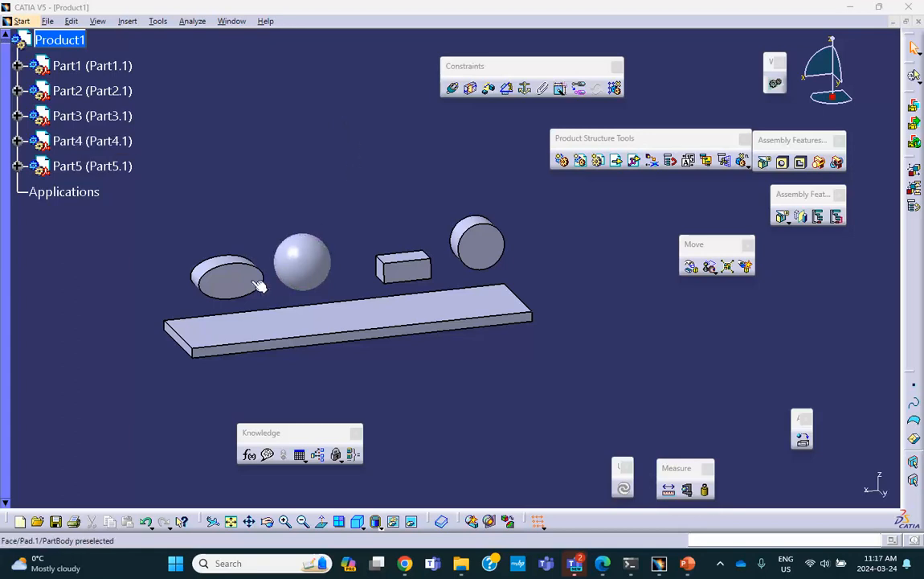
click(229, 276)
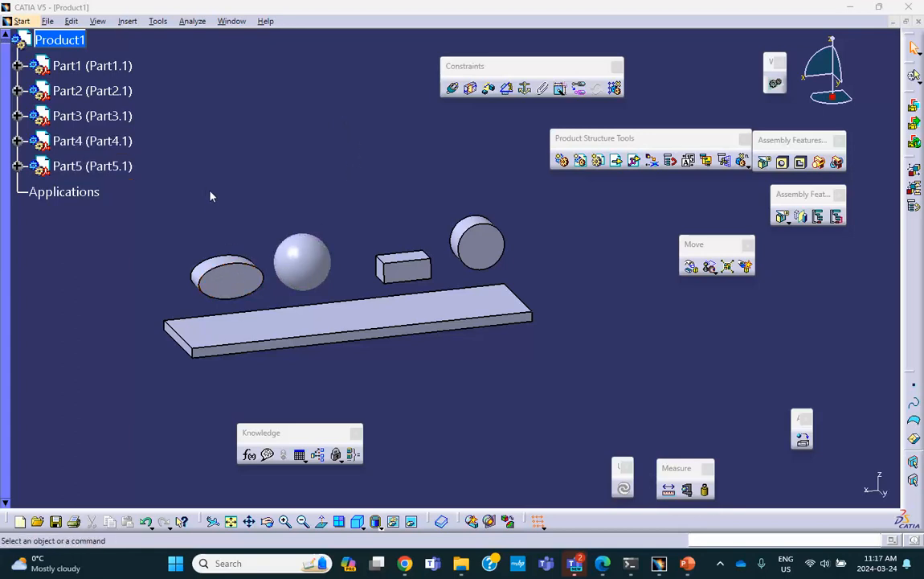
mouse_move(205, 193)
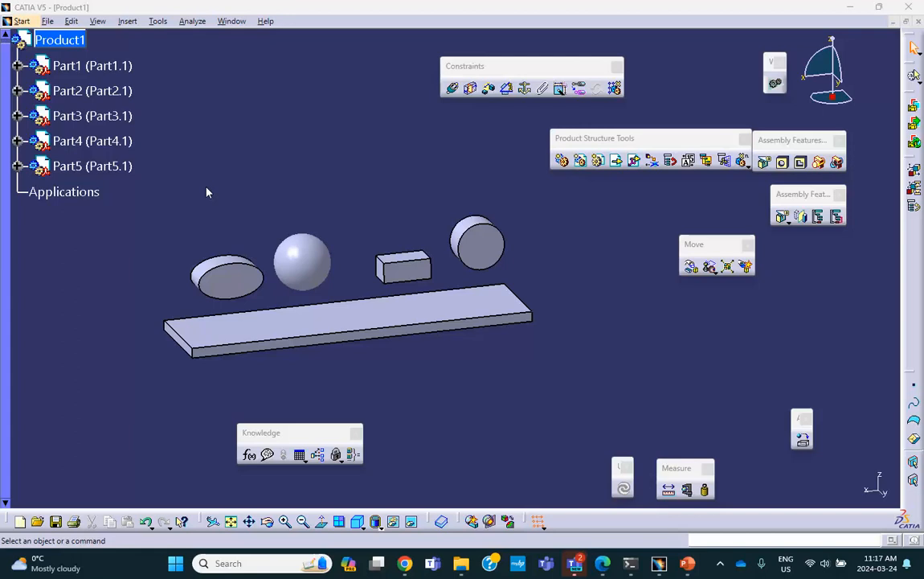
click(475, 233)
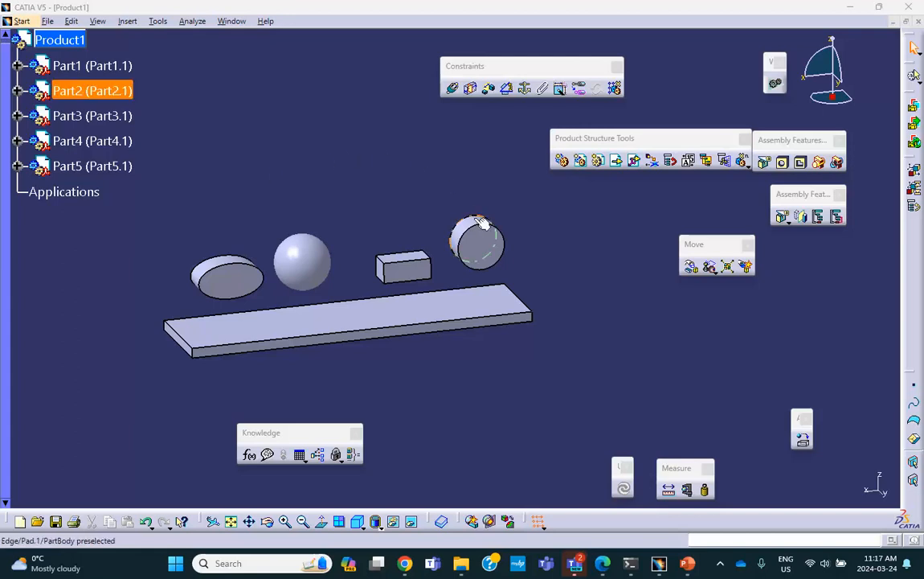
Step: Create line contact Line contact.2 between the plate's top face and the cylinder surface
click(350, 319)
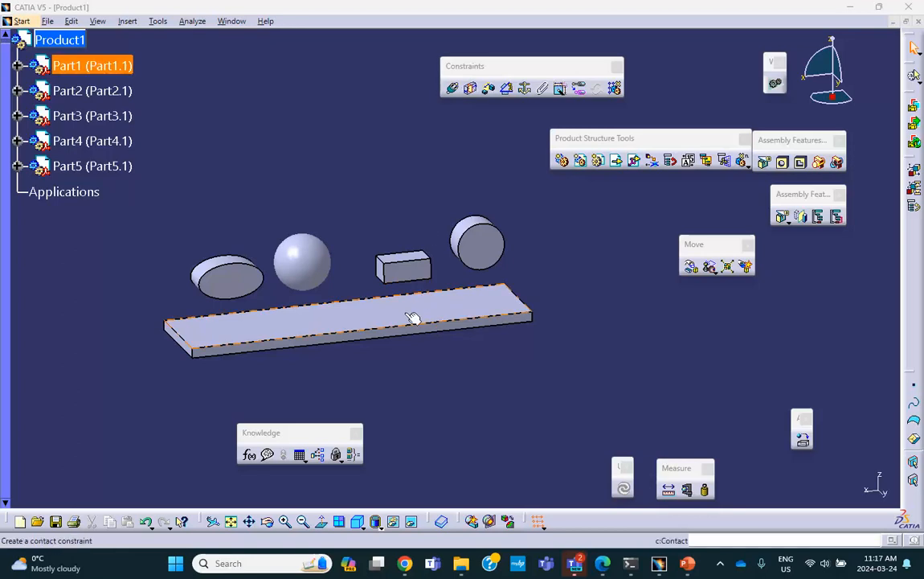
mouse_move(426, 323)
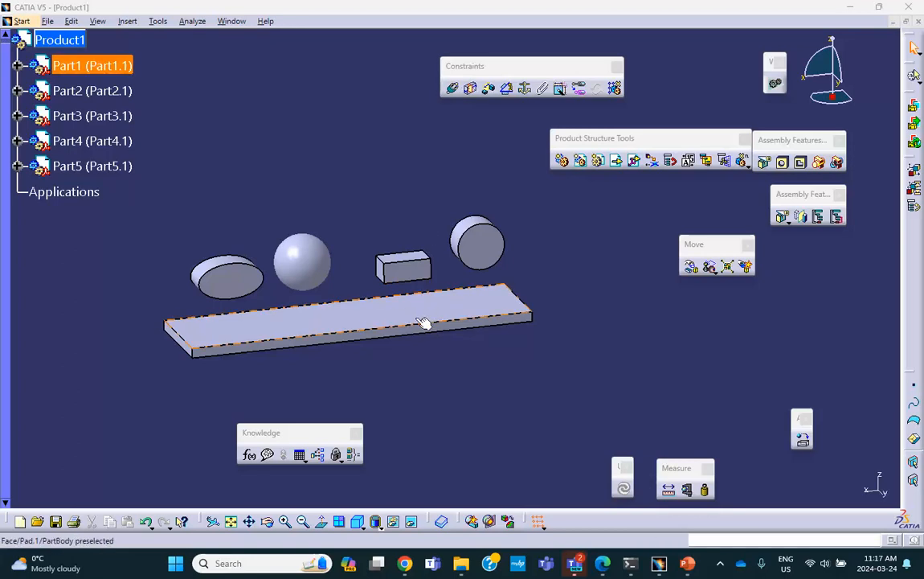
click(469, 89)
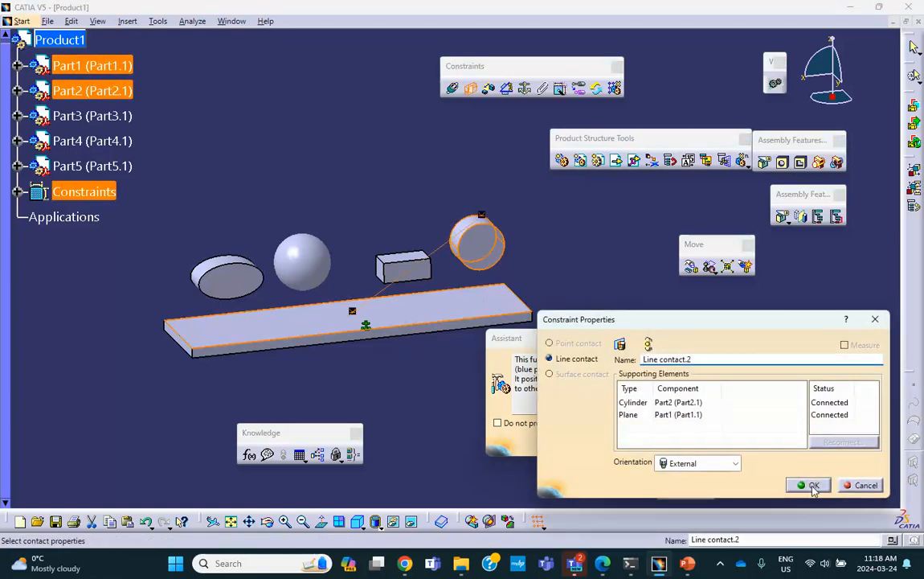
click(809, 485)
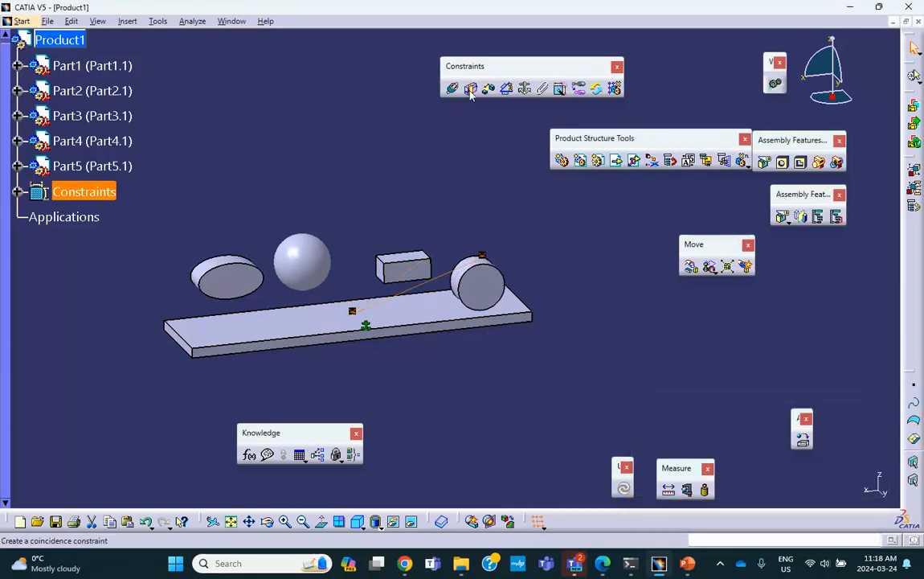
Step: Add contact constraints seating the block and the sphere on the plate's top face
click(470, 89)
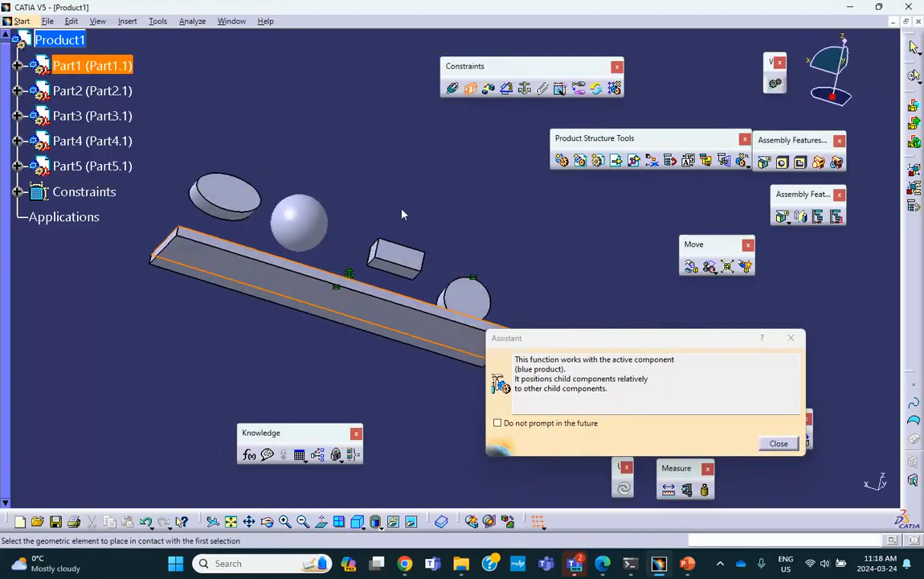
click(778, 443)
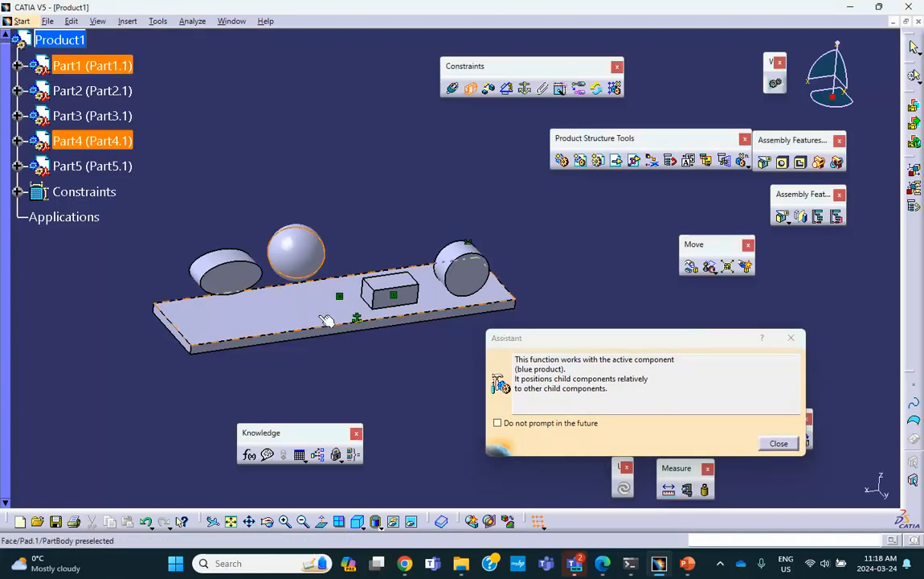
click(778, 444)
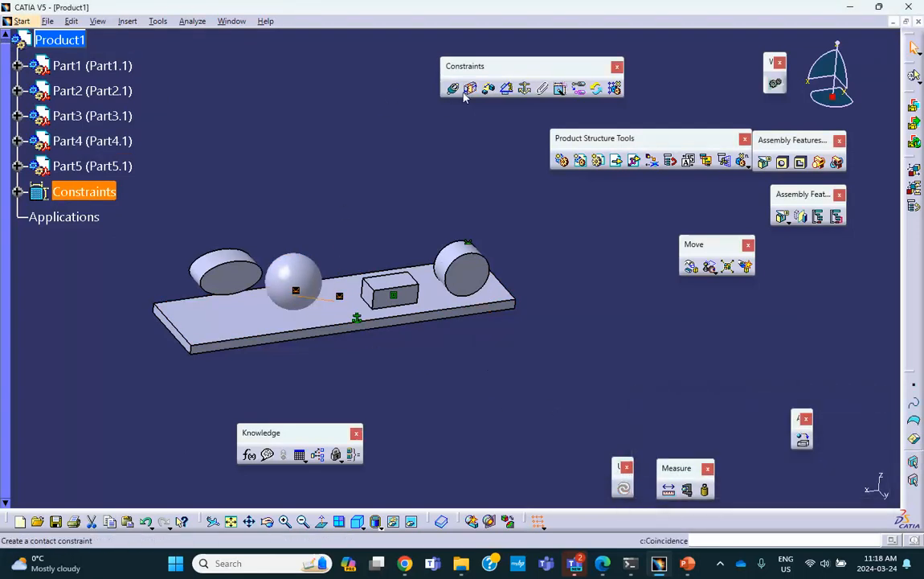
Step: Add a surface contact between the ellipse's flat face and the plate's top face
click(453, 88)
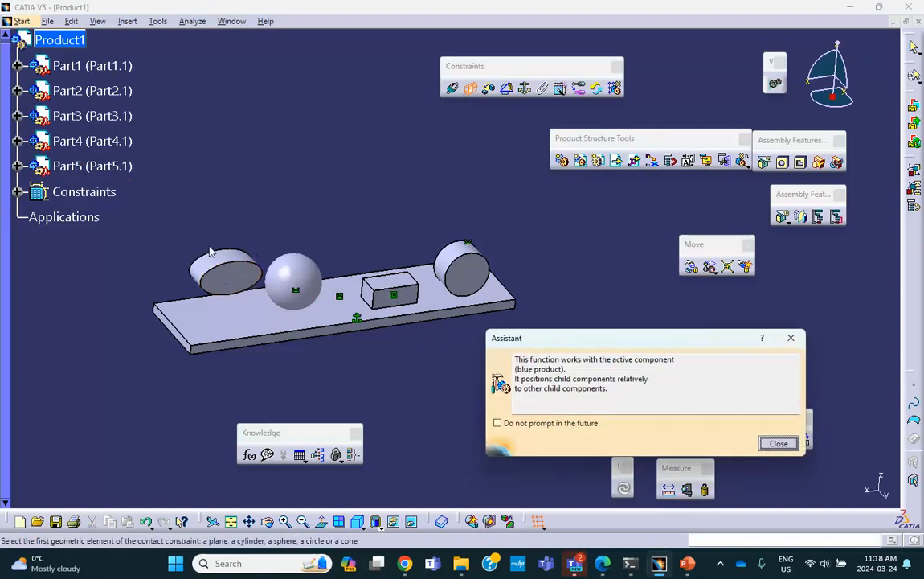
click(233, 270)
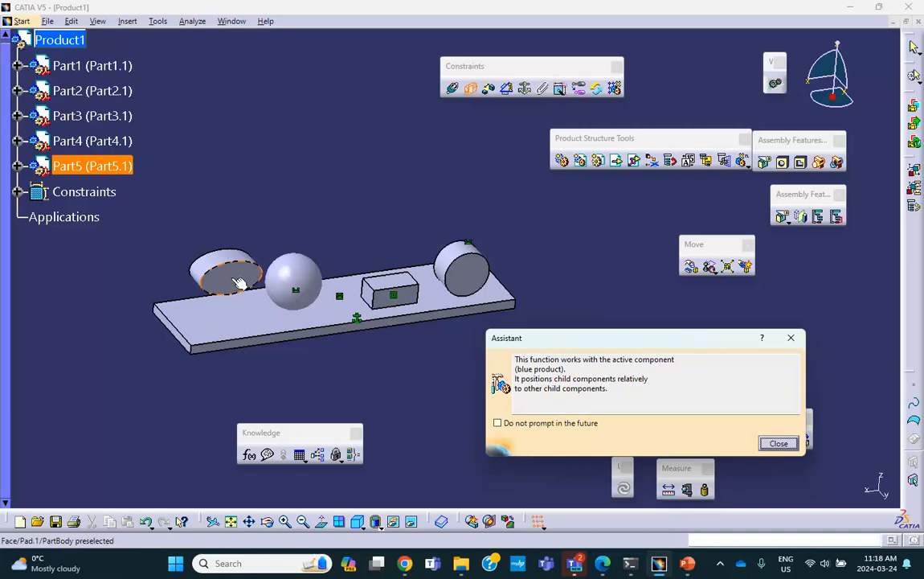
click(233, 277)
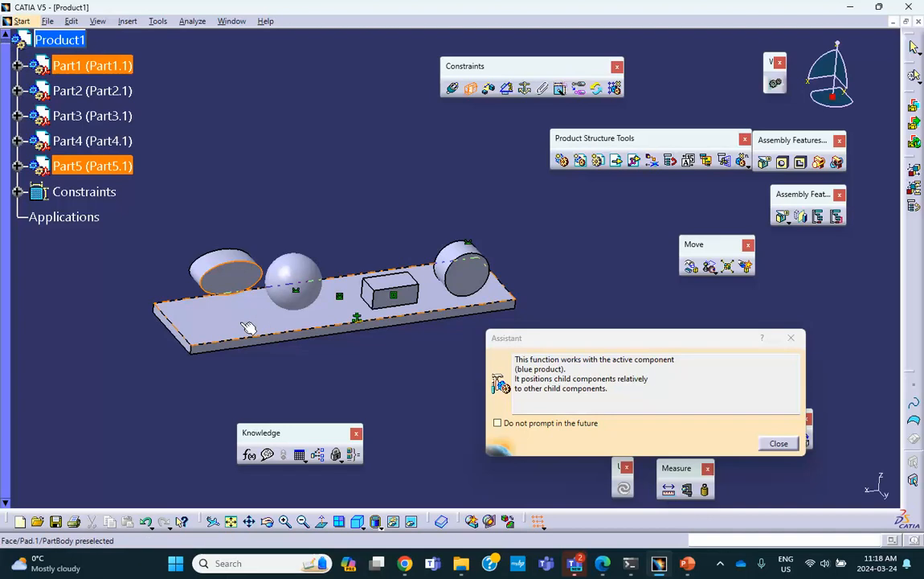
click(778, 444)
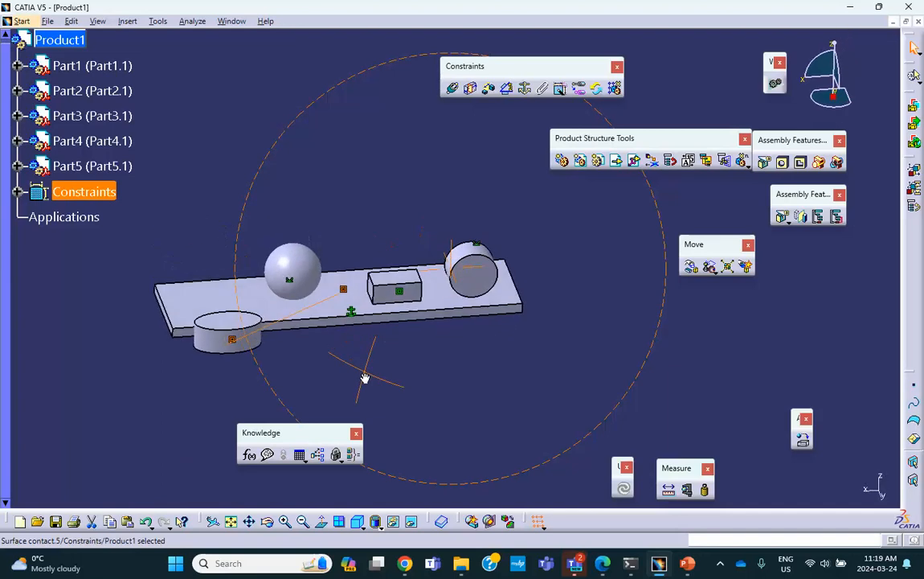
drag(364, 378, 391, 348)
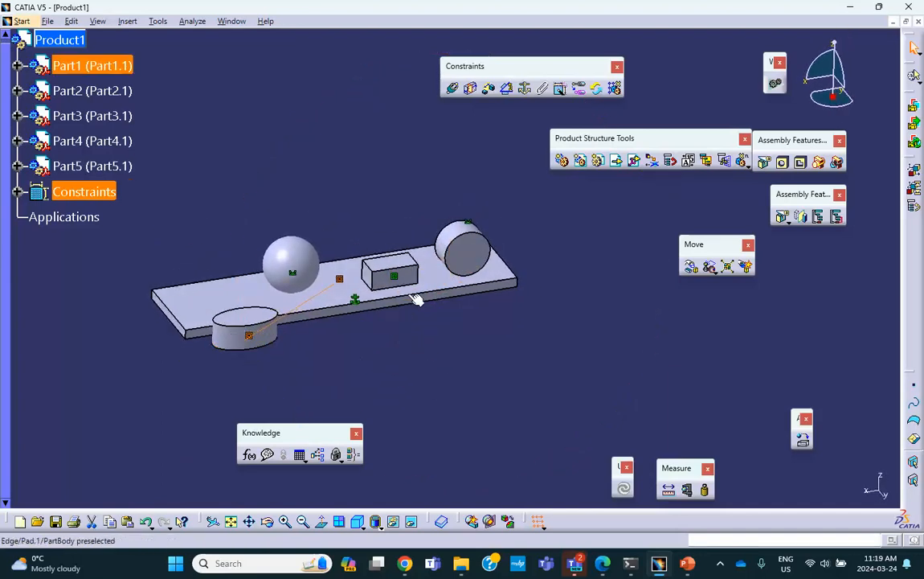
click(394, 270)
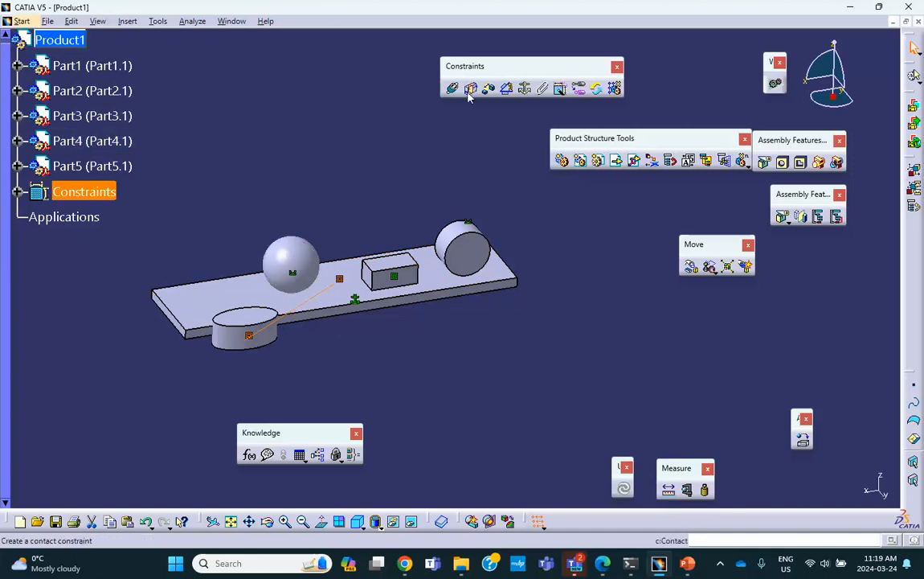
mouse_move(471, 88)
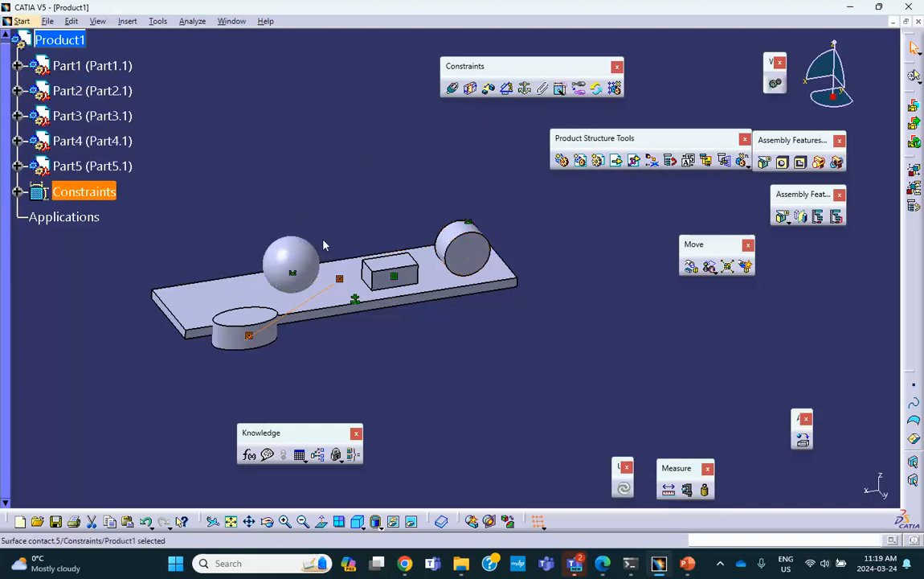
mouse_move(462, 187)
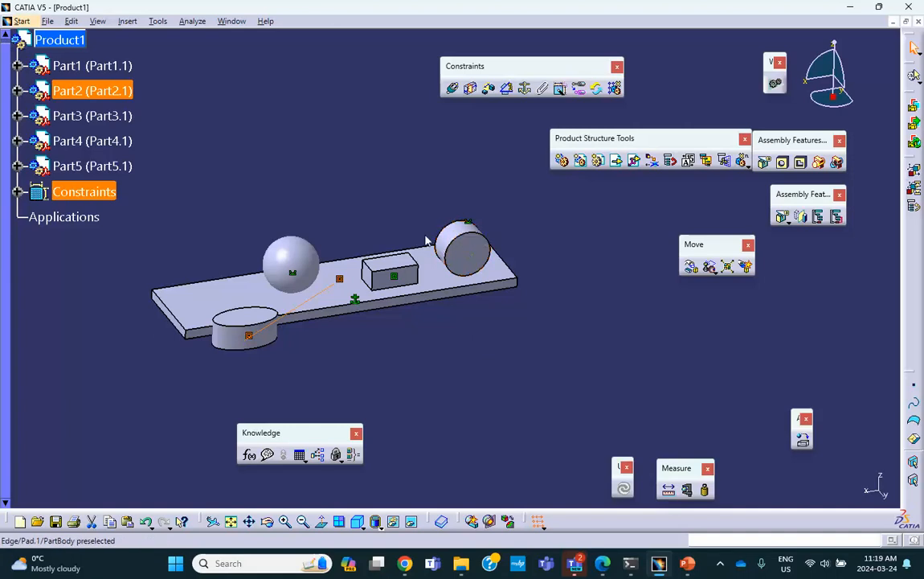
click(293, 261)
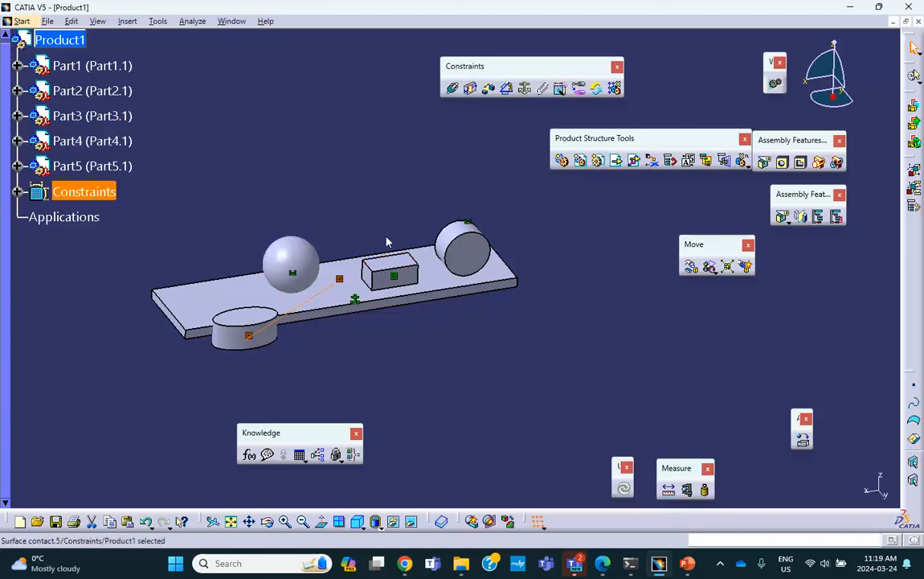
click(251, 336)
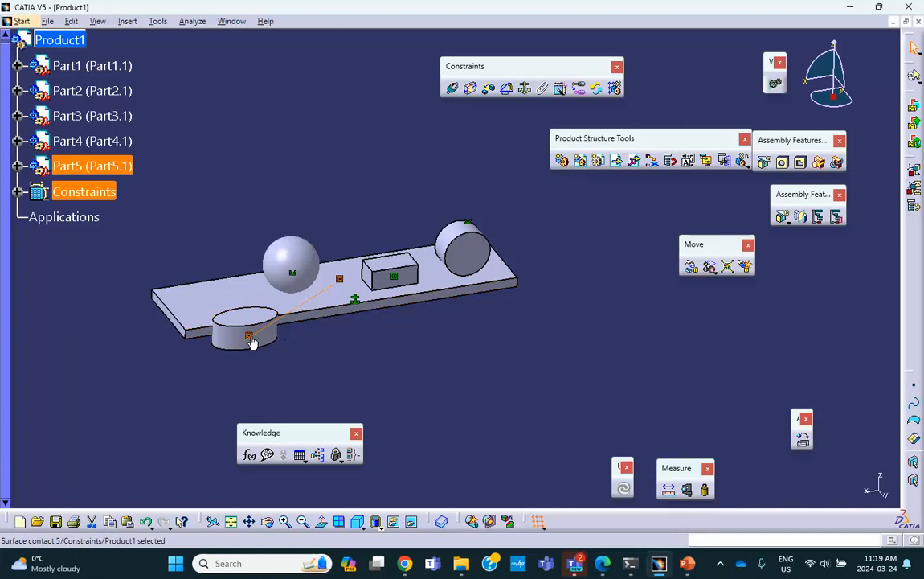